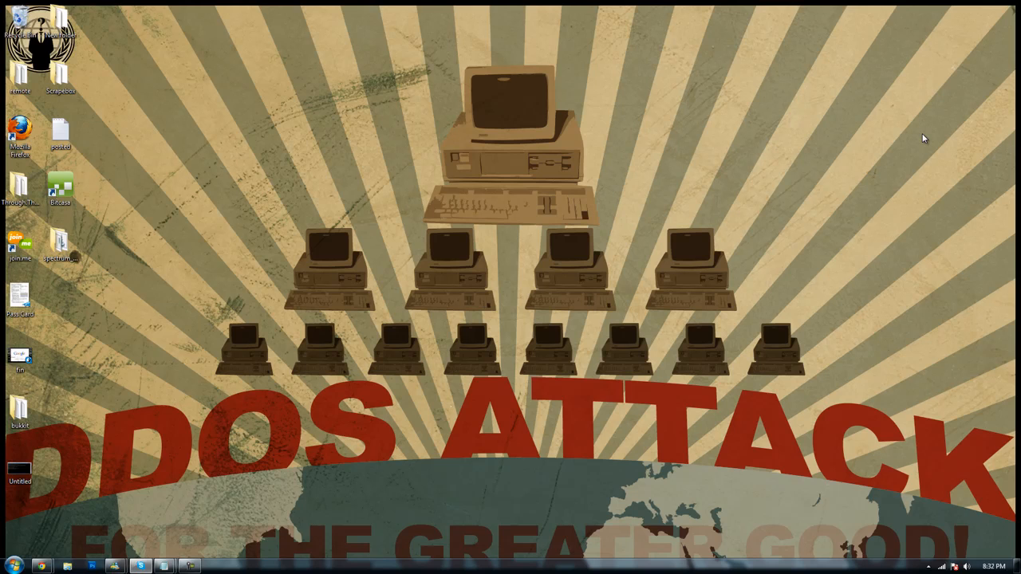
mouse_move(868, 195)
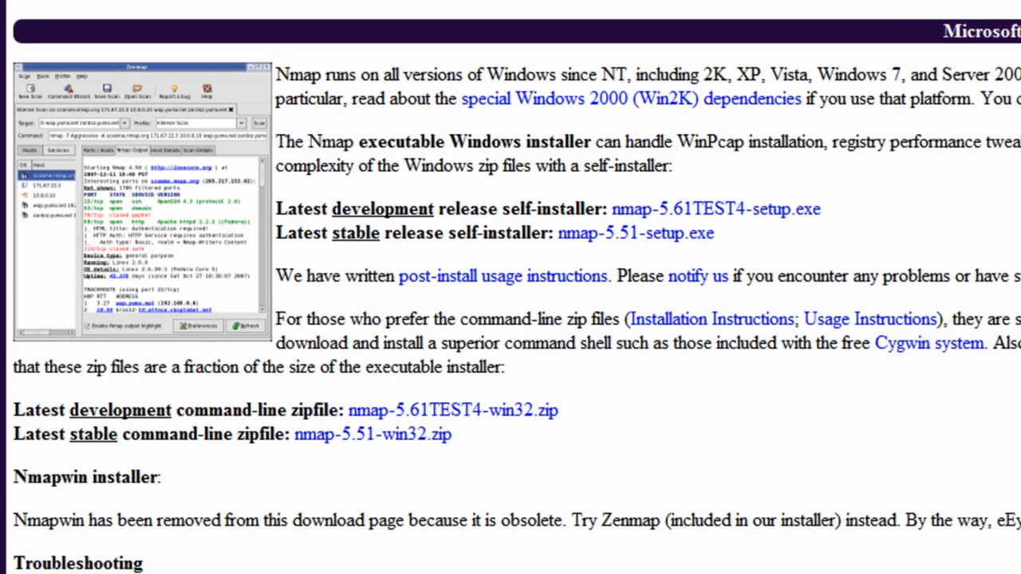
mouse_move(307, 566)
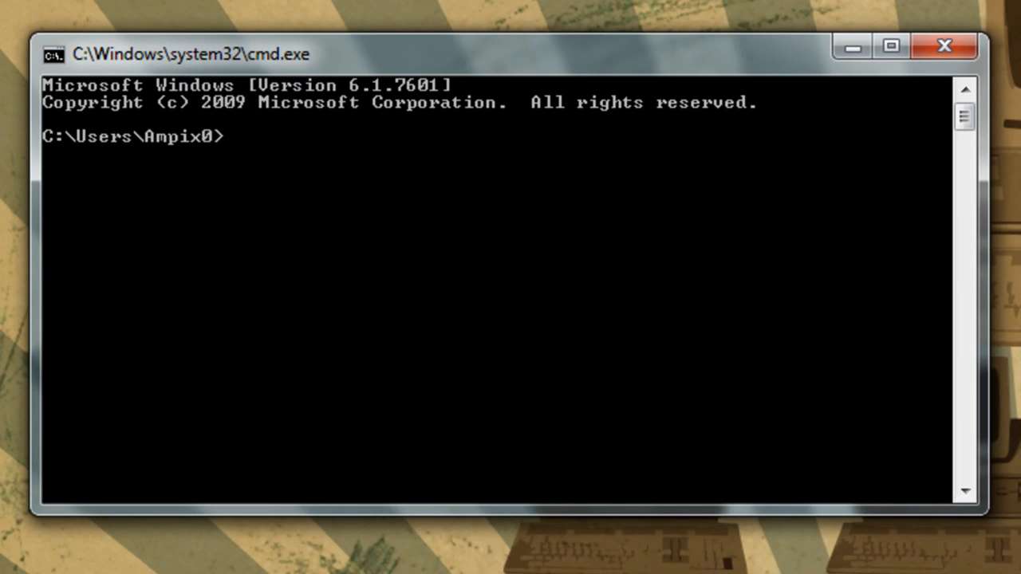
mouse_move(301, 294)
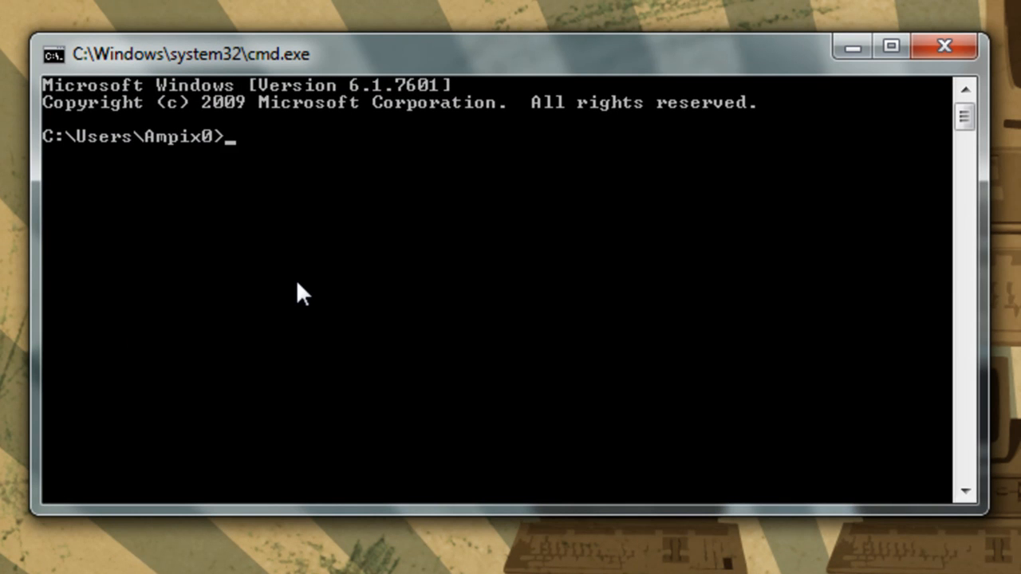
- Change directory to C:\nmap and run nmap with no arguments to print its help
type("cd C:/")
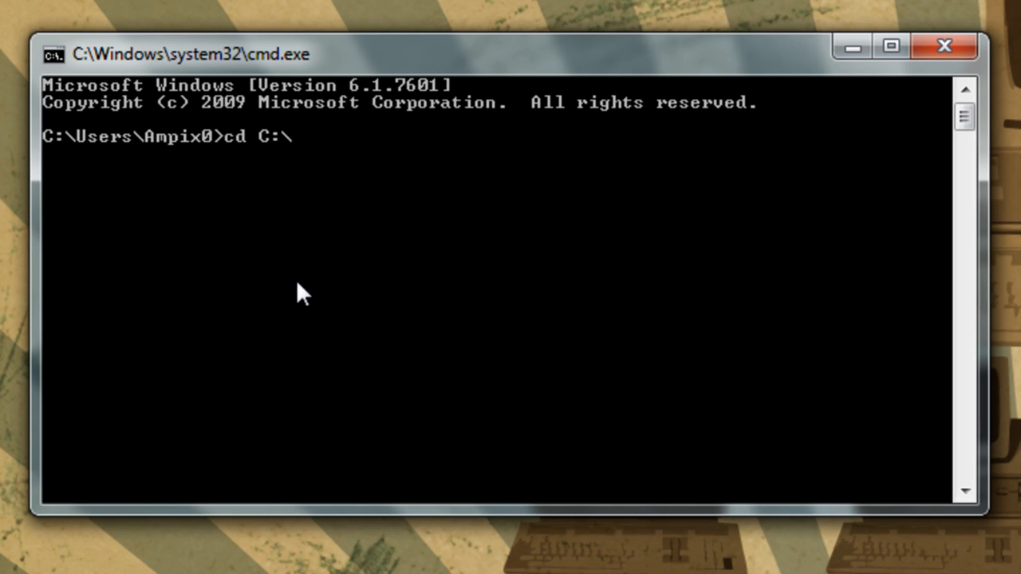
type("nmap")
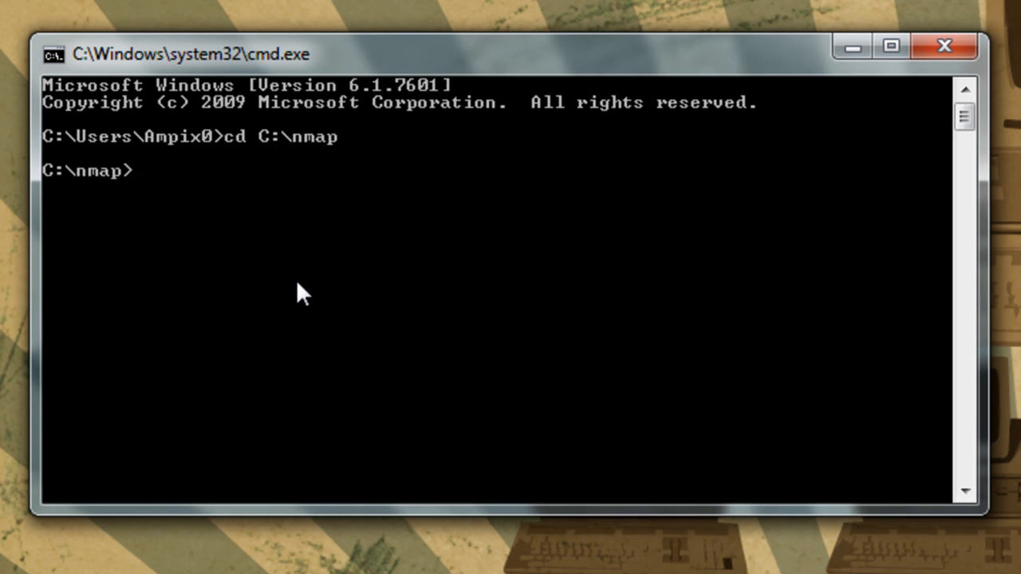
type("nmap")
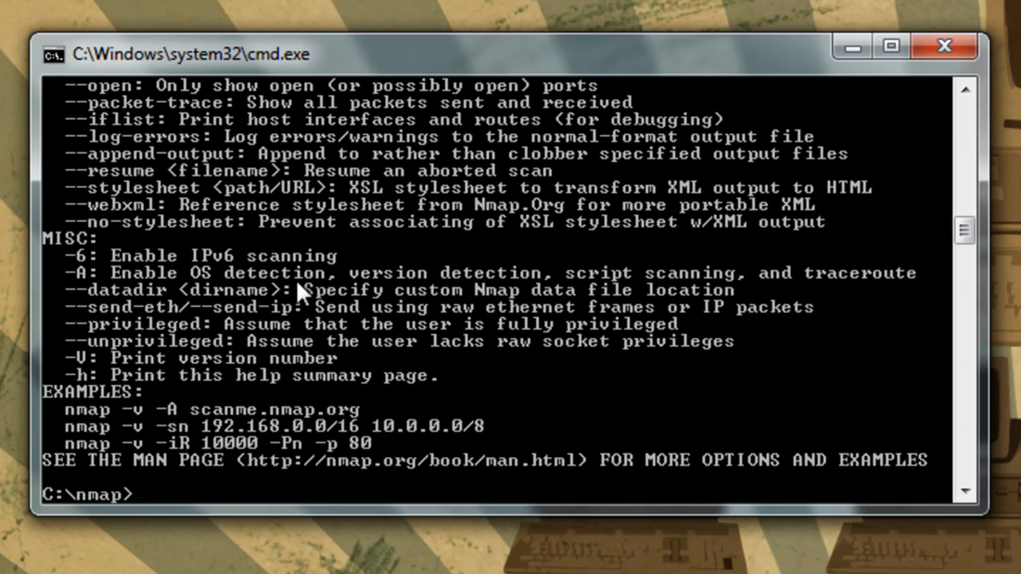
mouse_move(949, 381)
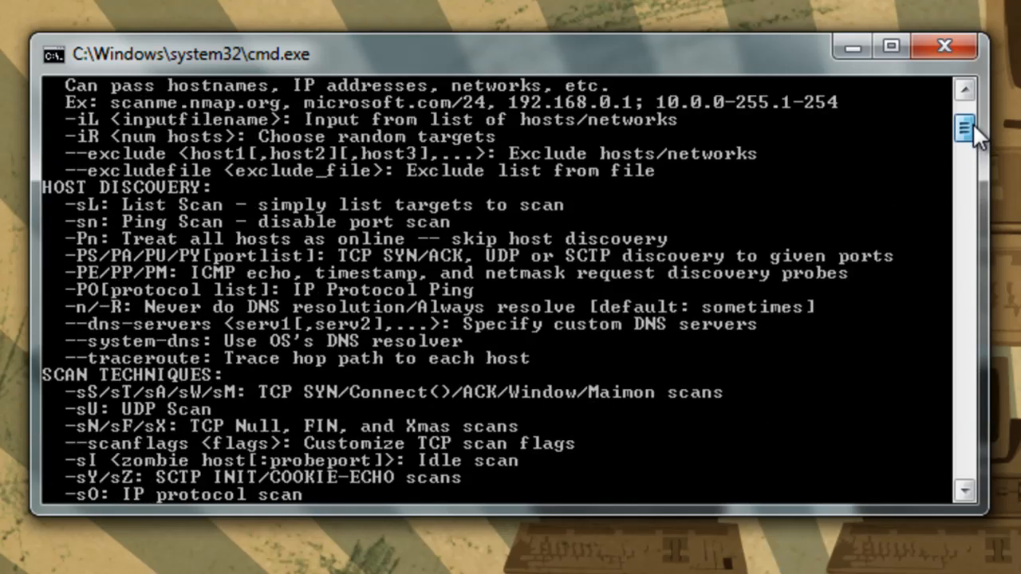
- Scroll the help output to the host discovery and scan technique options, including -Pn
scroll("up", 3)
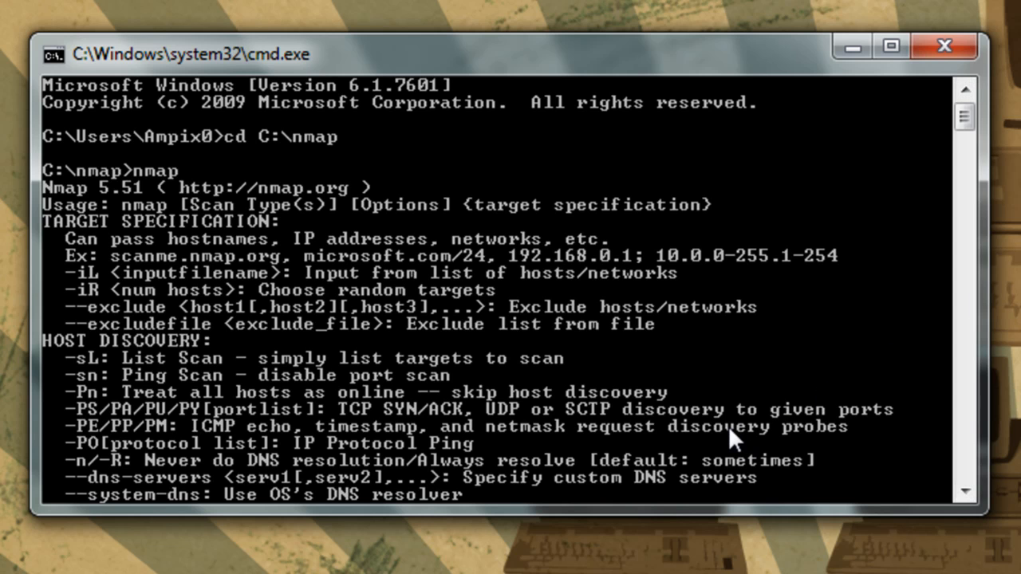
mouse_move(678, 427)
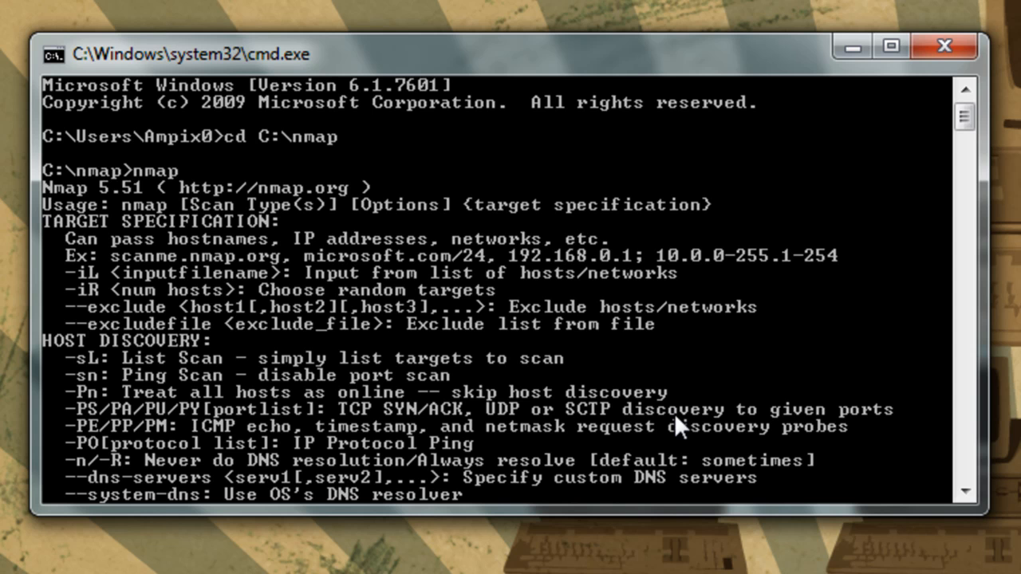
mouse_move(680, 424)
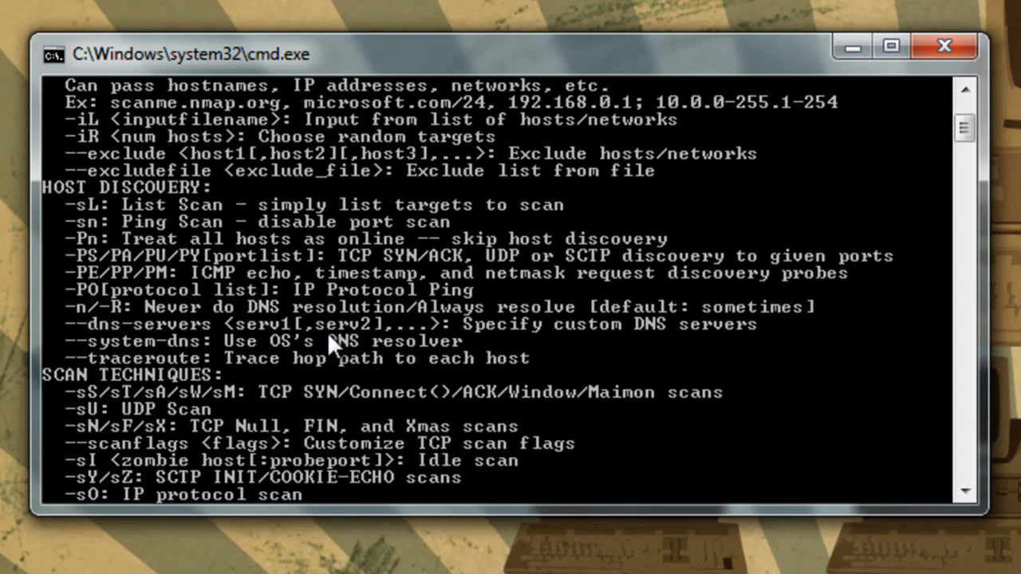
scroll("down", 3)
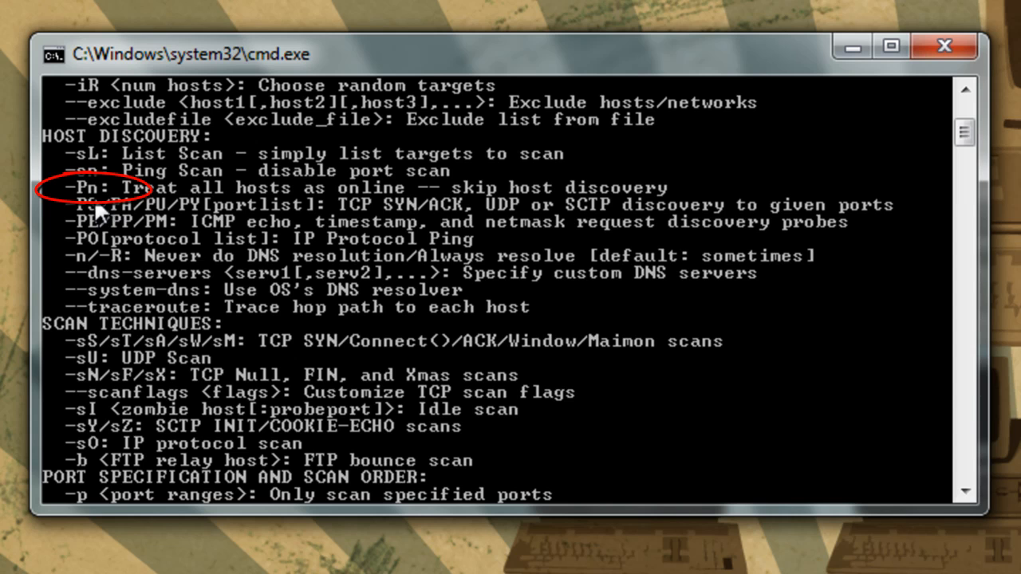
mouse_move(104, 147)
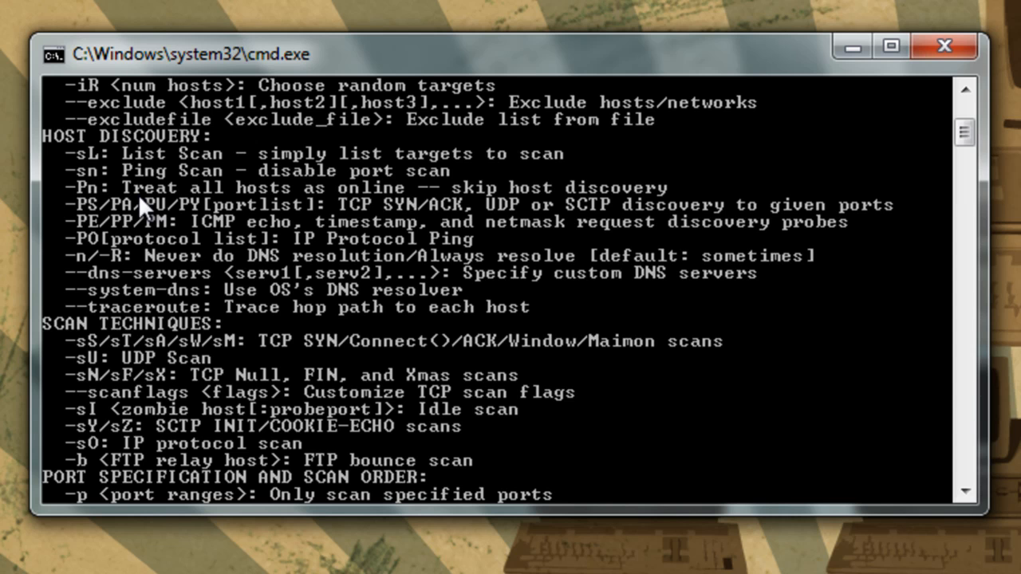
mouse_move(332, 319)
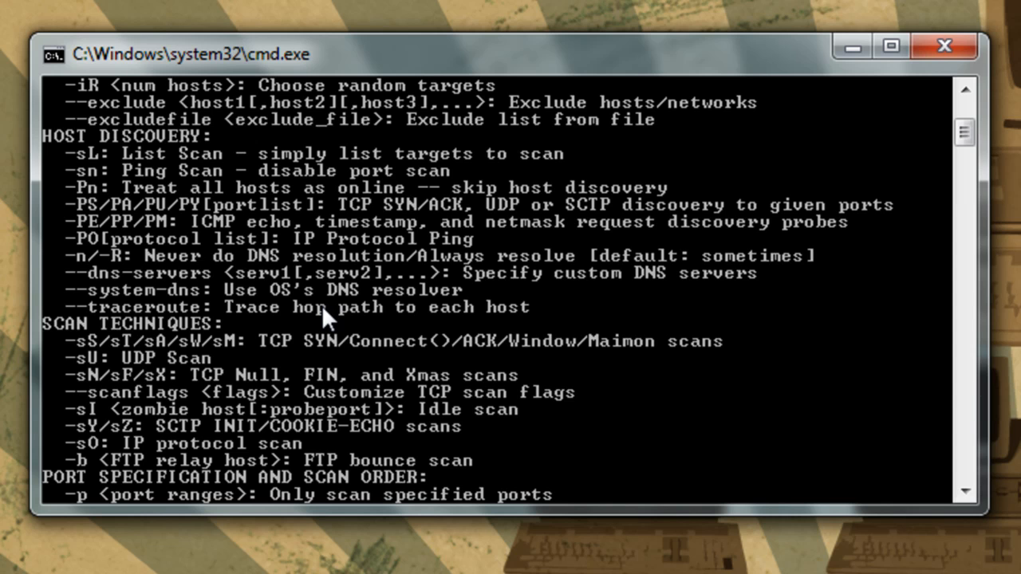
mouse_move(319, 320)
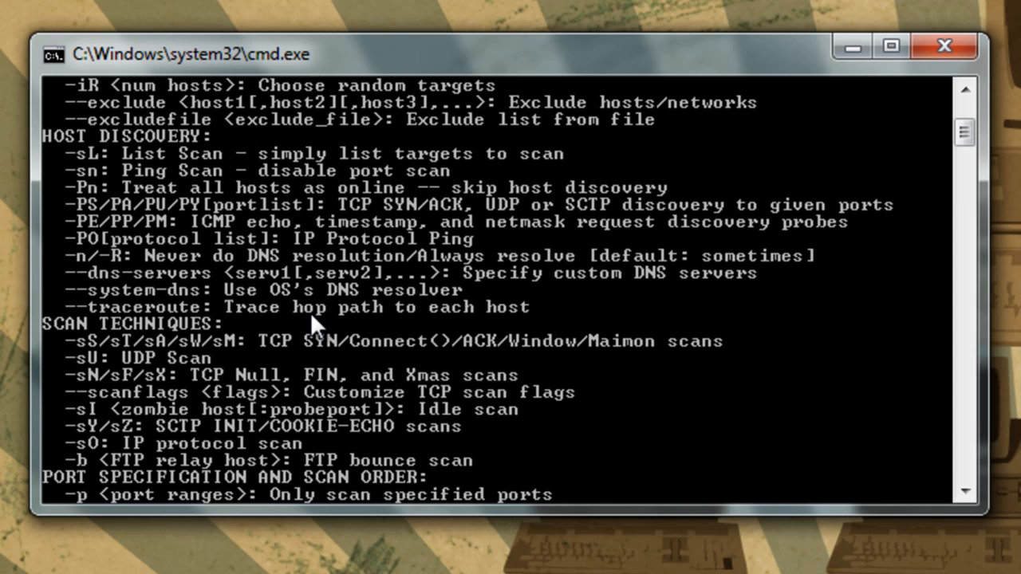
mouse_move(322, 307)
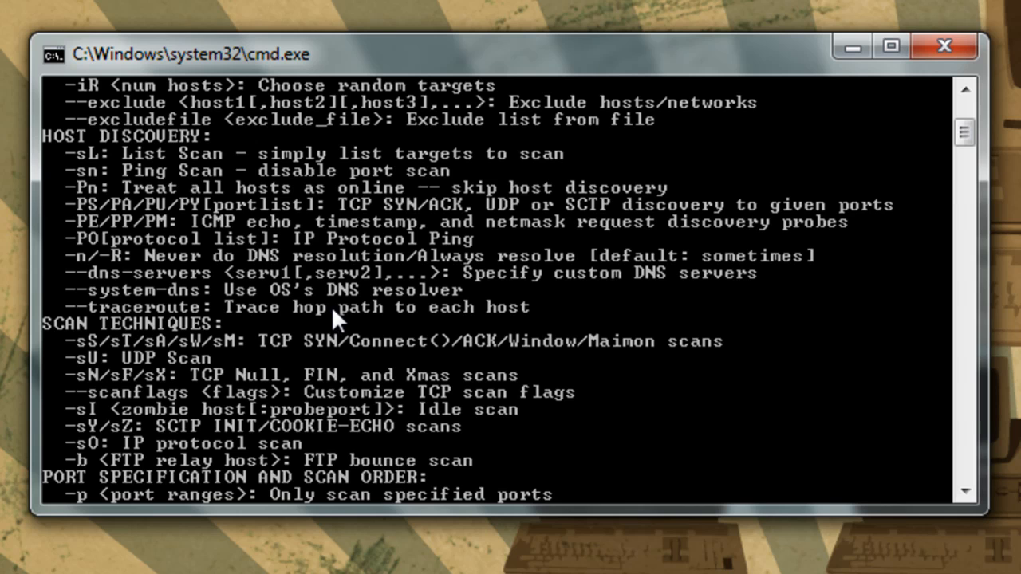
mouse_move(239, 229)
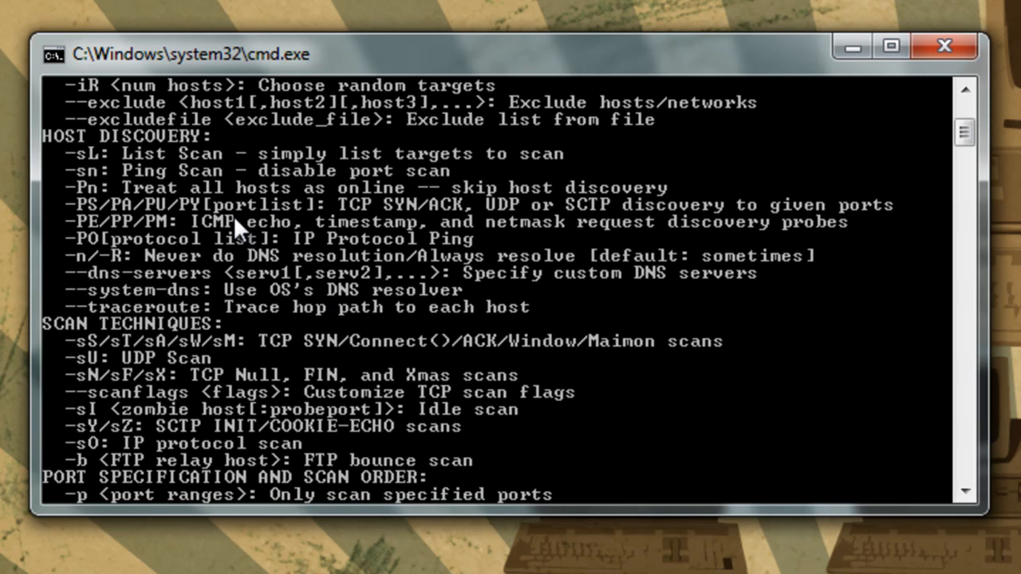
mouse_move(209, 275)
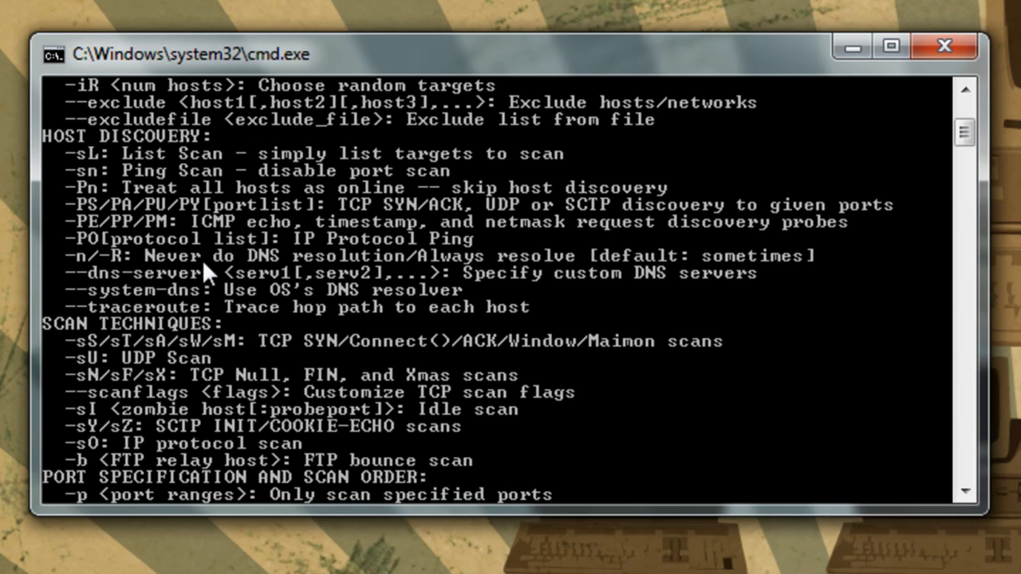
mouse_move(209, 294)
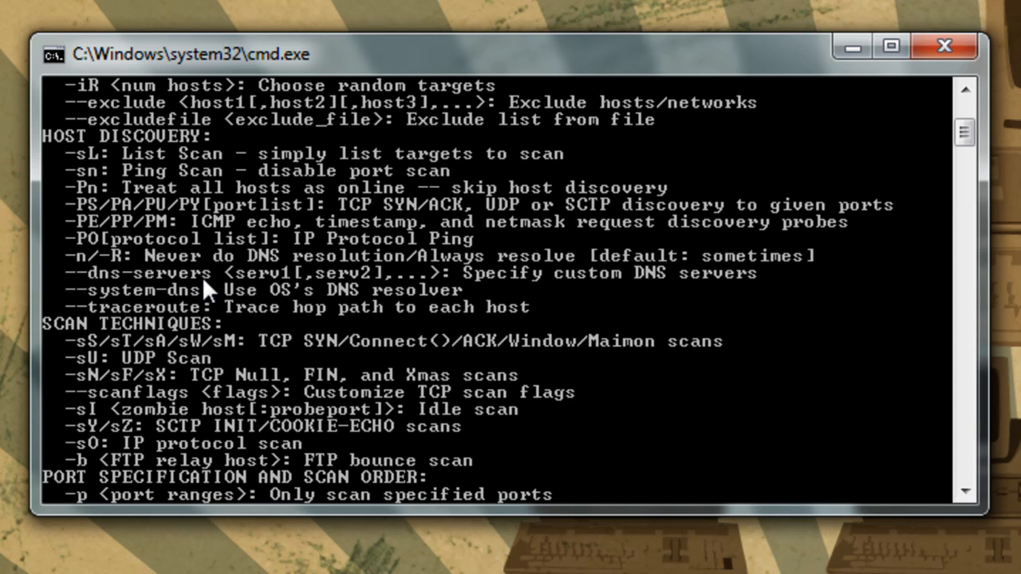
- Scroll through the service/version detection, OS detection, timing and firewall/IDS evasion sections
scroll("down", 3)
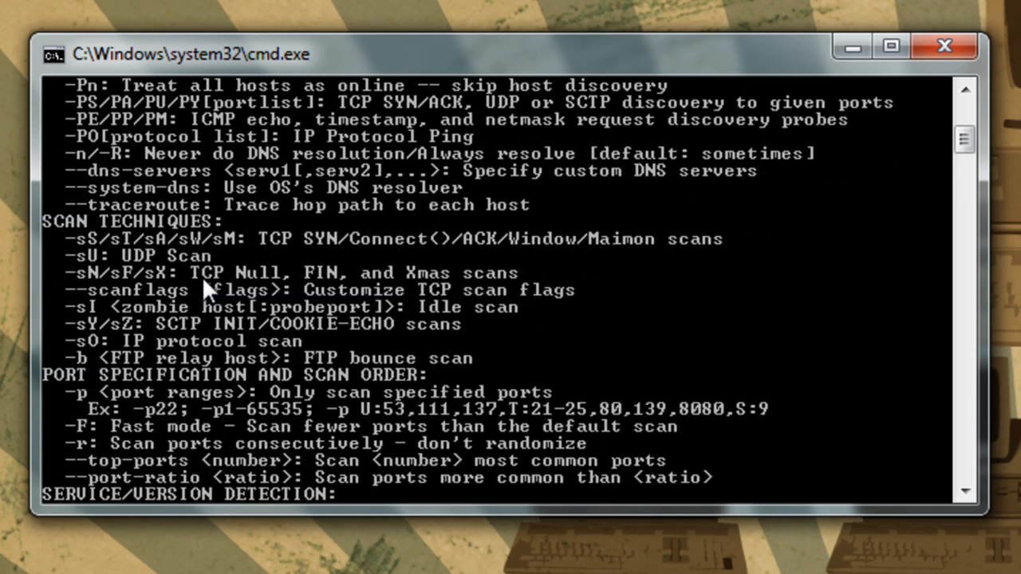
scroll("down", 3)
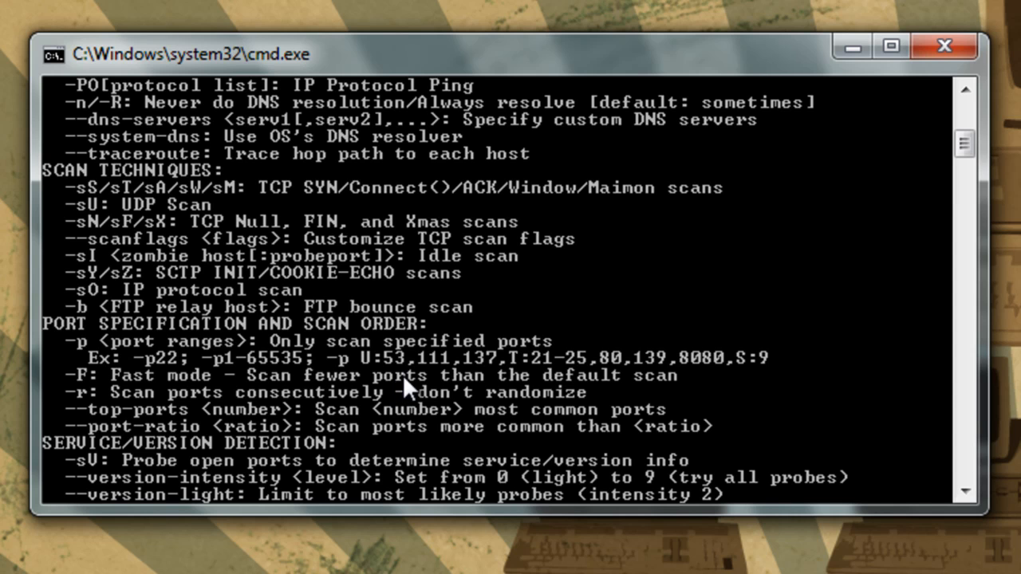
mouse_move(51, 402)
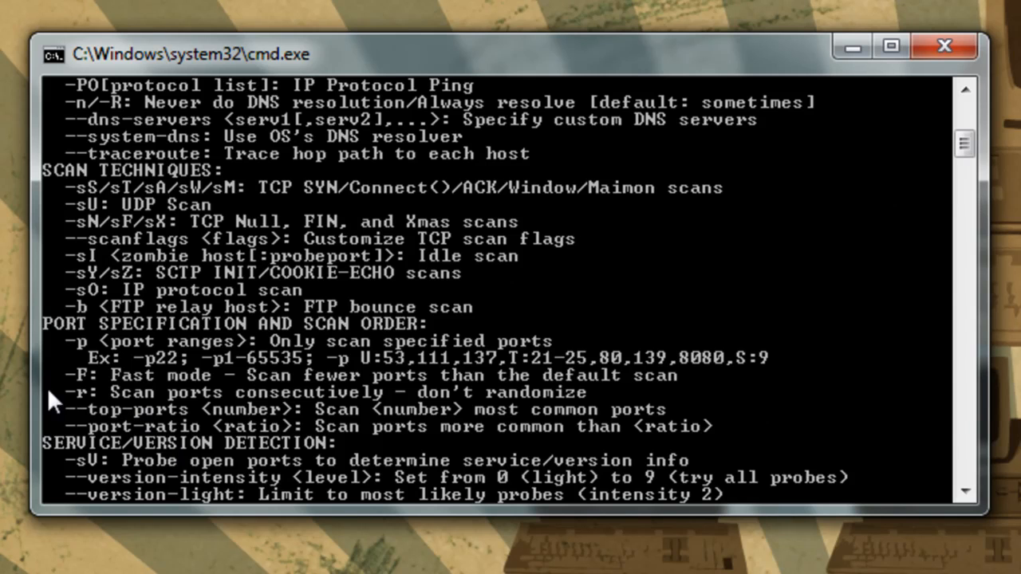
mouse_move(790, 479)
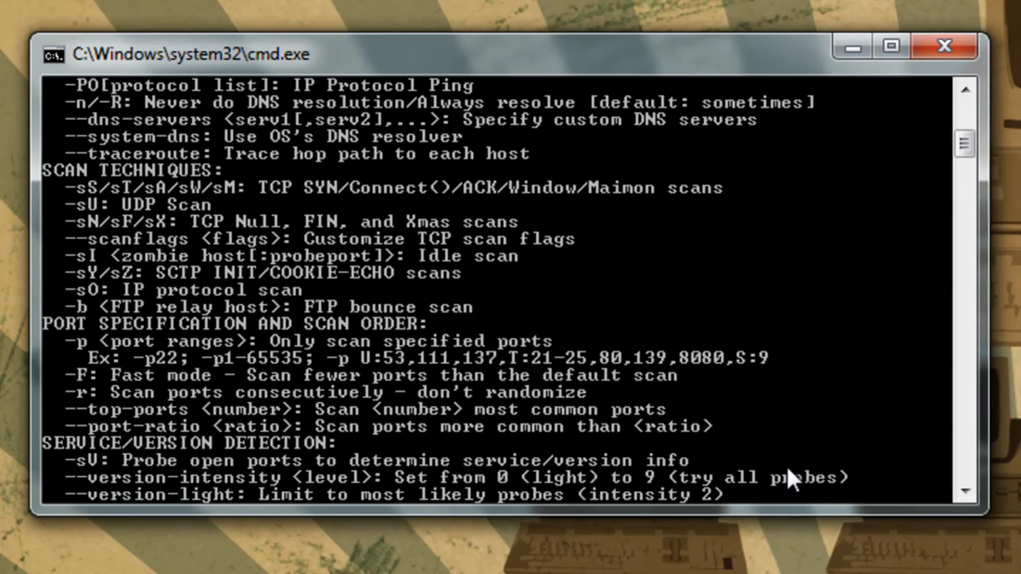
scroll("down", 3)
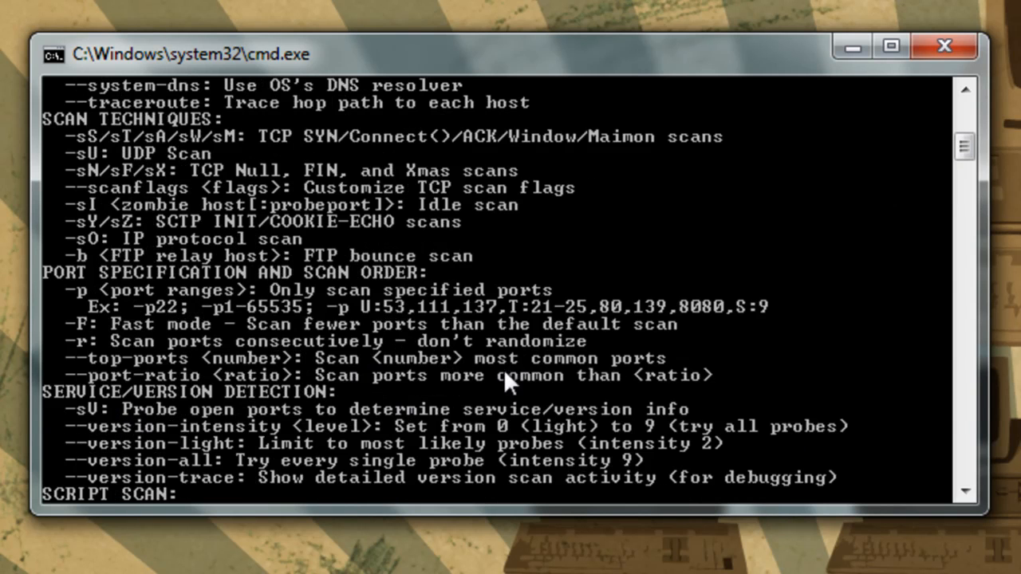
mouse_move(753, 431)
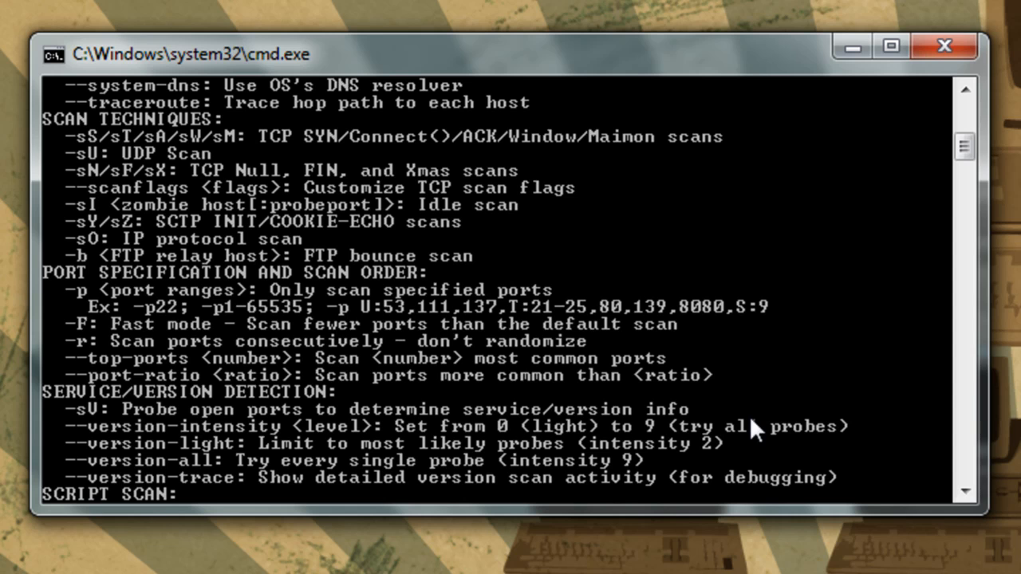
mouse_move(750, 447)
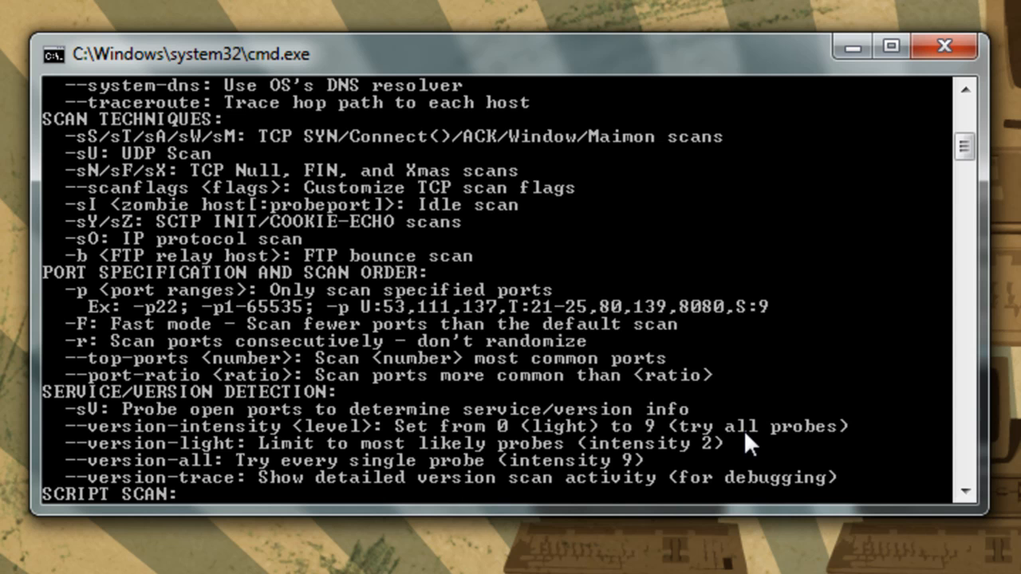
scroll("down", 3)
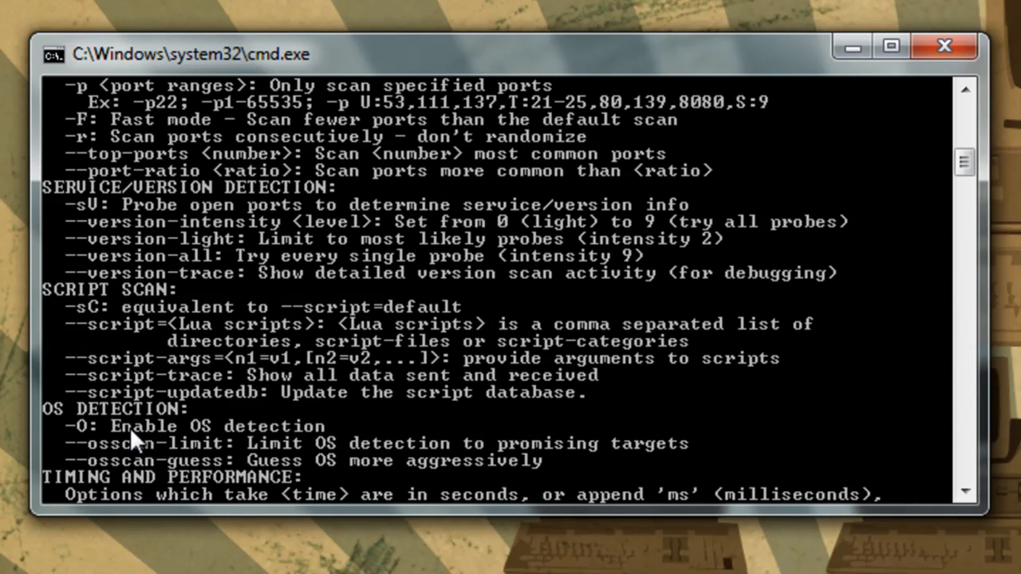
mouse_move(455, 491)
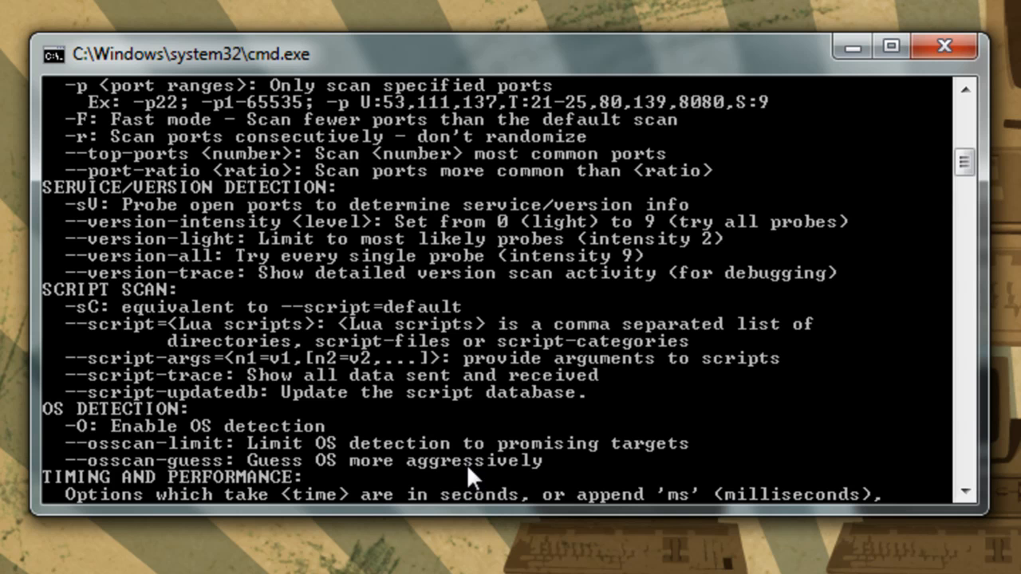
mouse_move(476, 439)
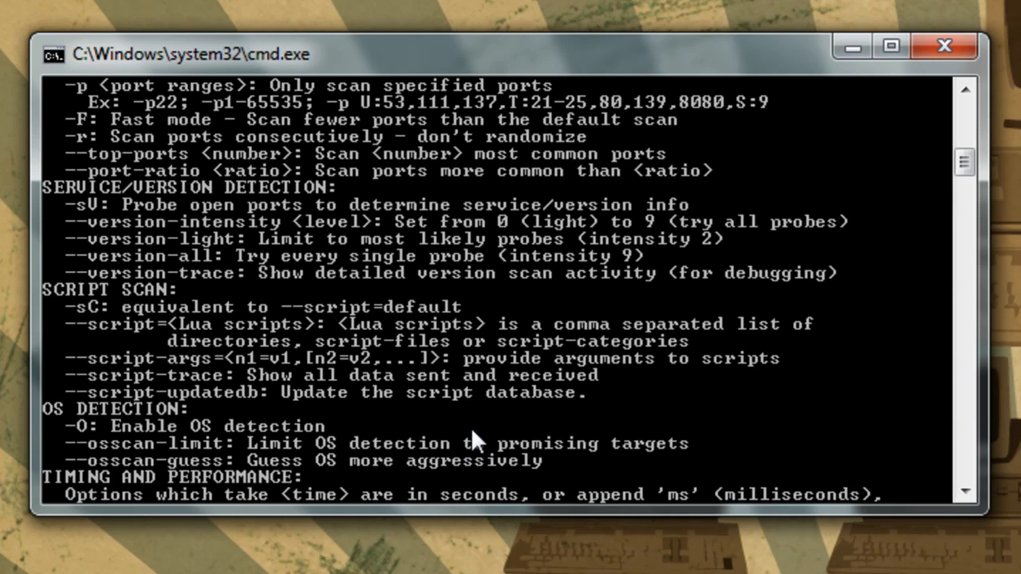
scroll("down", 3)
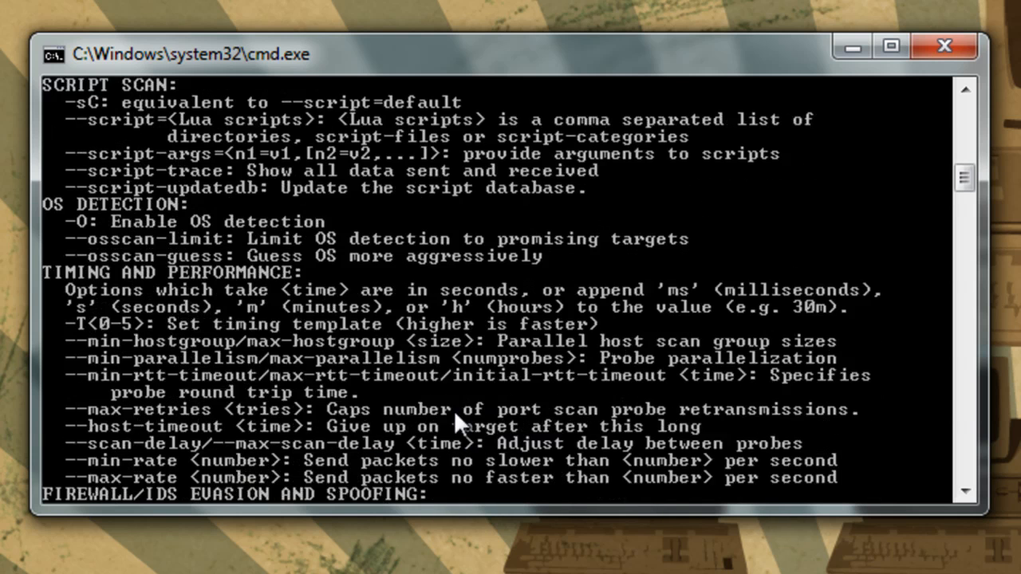
scroll("down", 3)
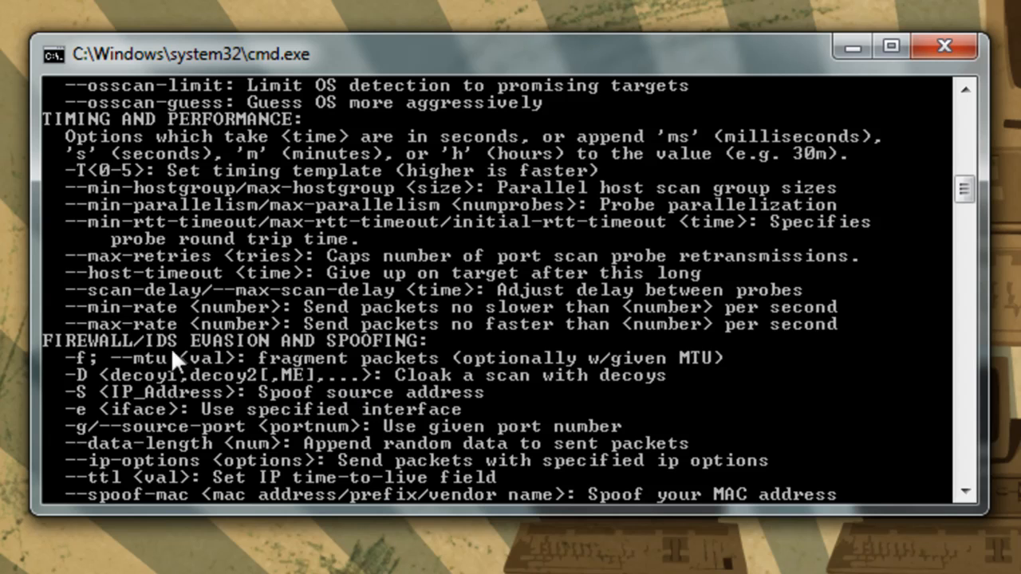
scroll("down", 3)
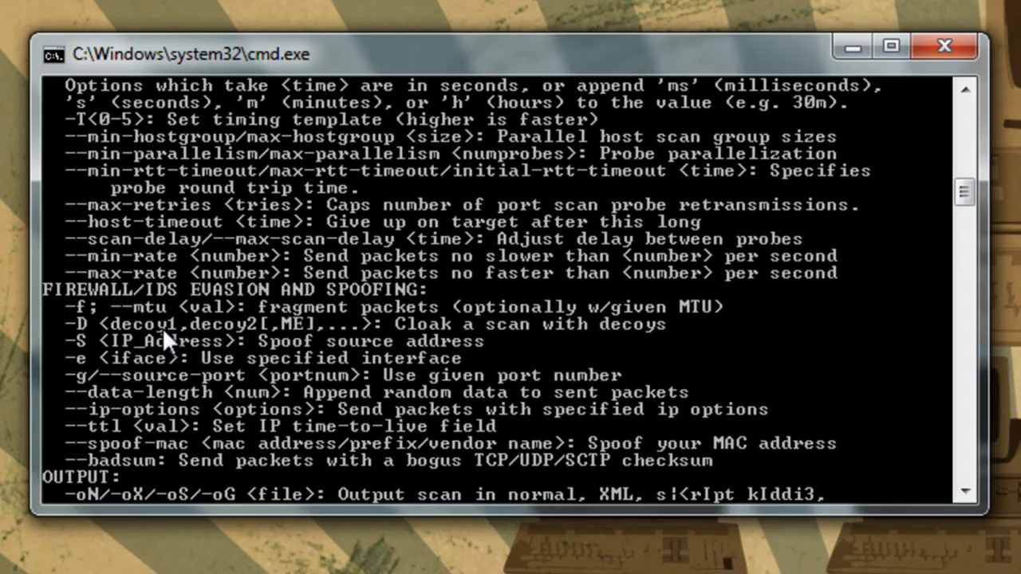
mouse_move(210, 322)
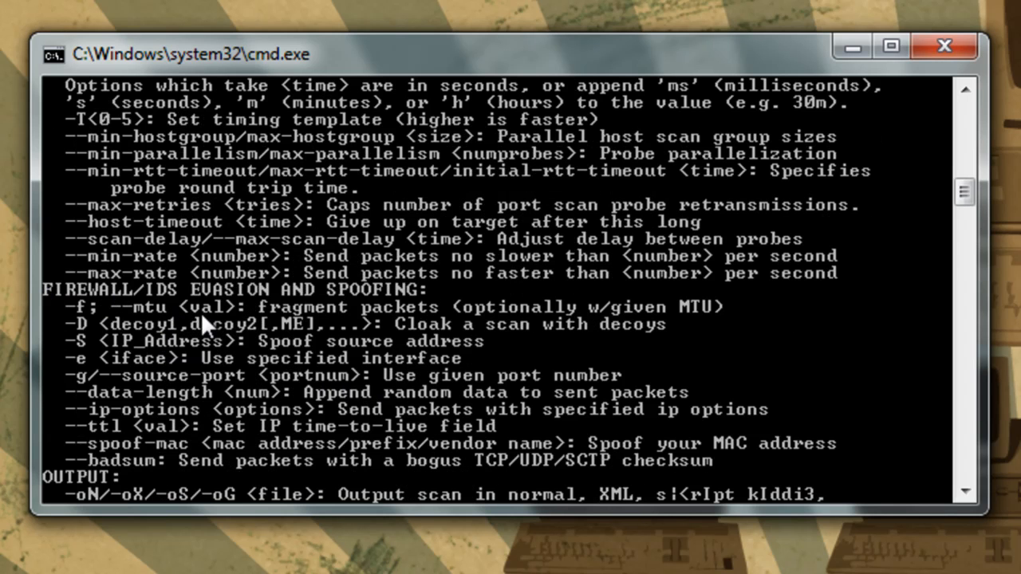
mouse_move(447, 287)
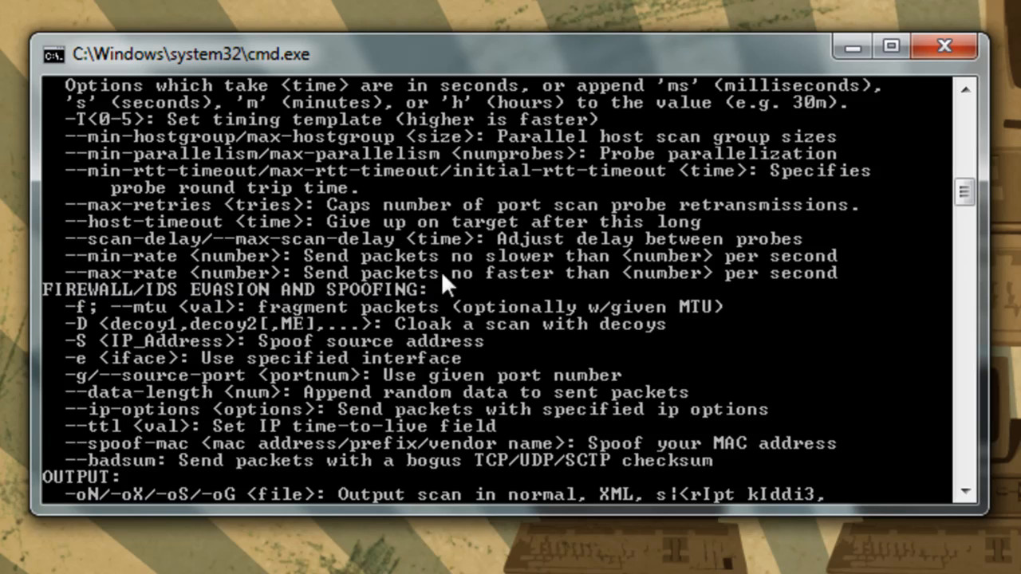
mouse_move(642, 396)
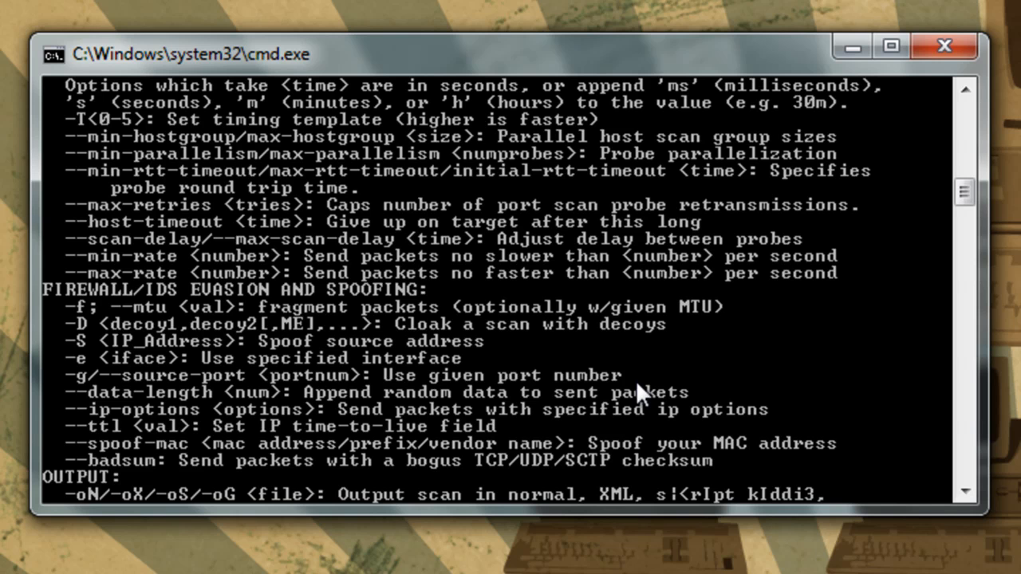
mouse_move(654, 418)
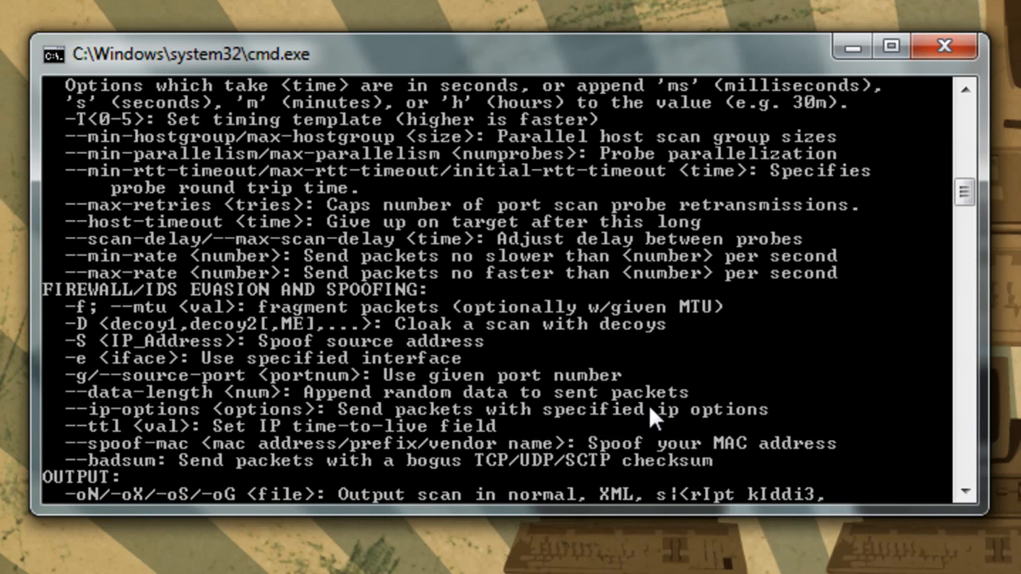
mouse_move(678, 374)
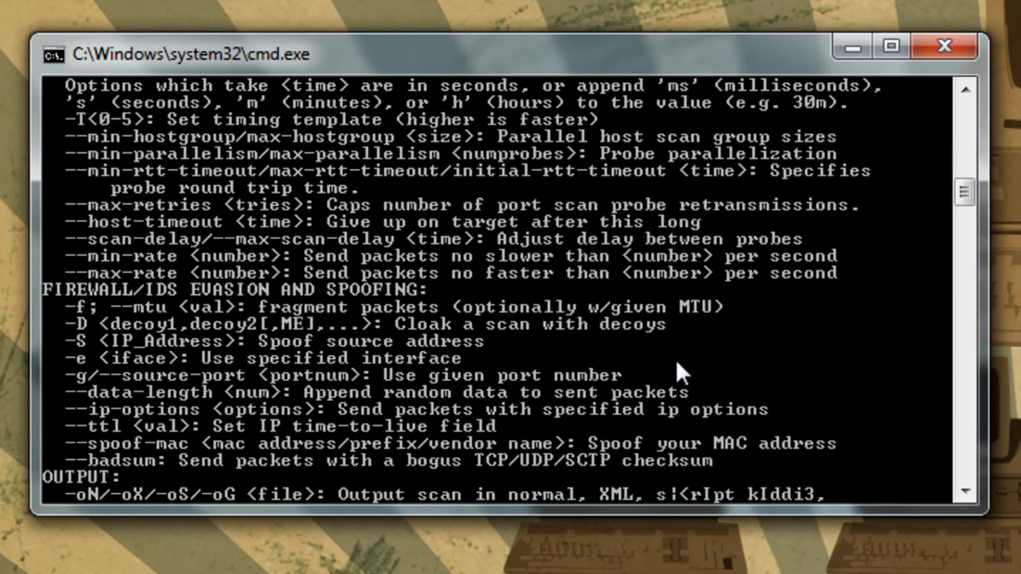
mouse_move(131, 338)
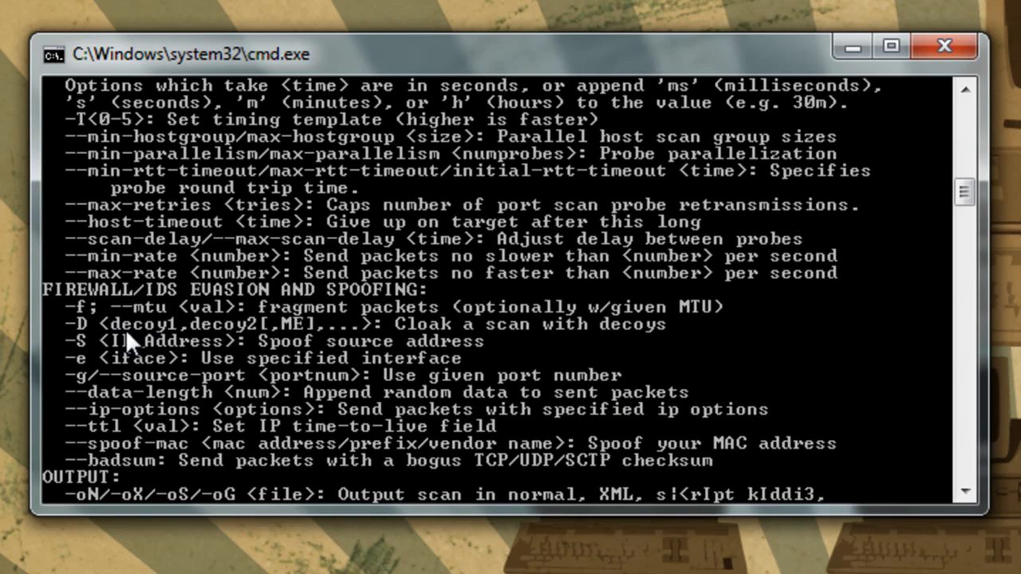
mouse_move(594, 466)
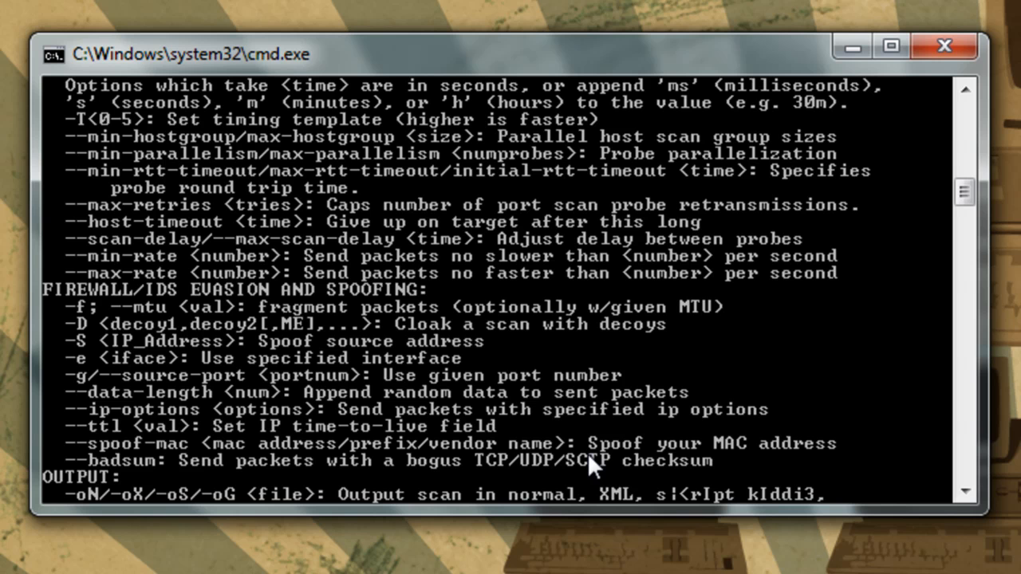
- Scroll past the output, misc and examples sections down to the C:\nmap> prompt
scroll("down", 3)
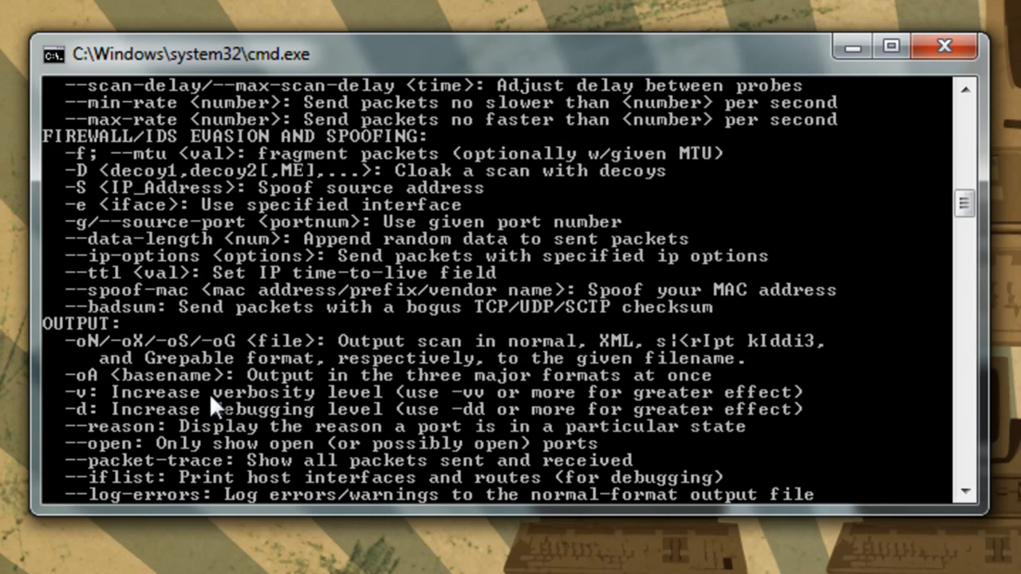
scroll("down", 3)
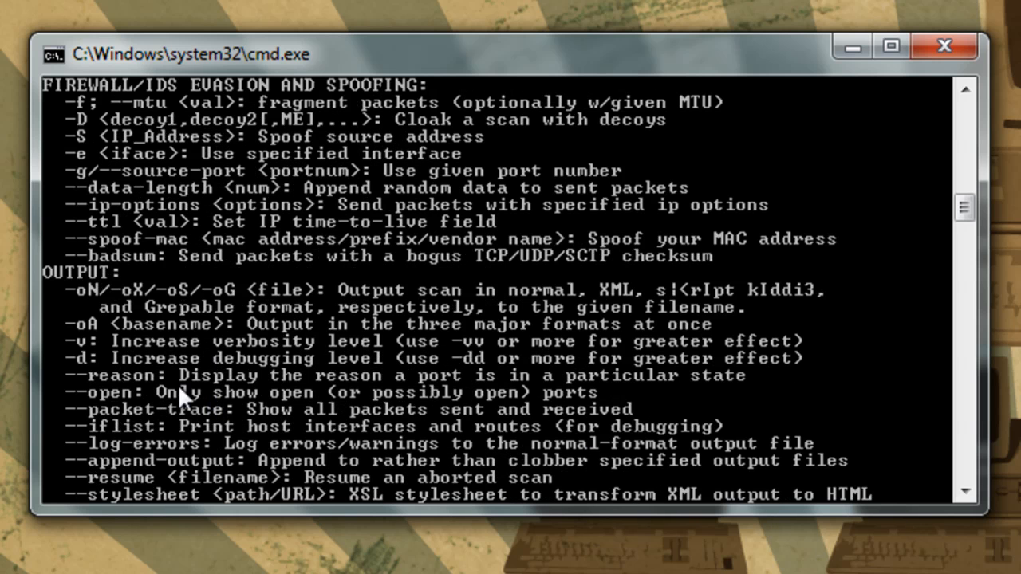
mouse_move(415, 383)
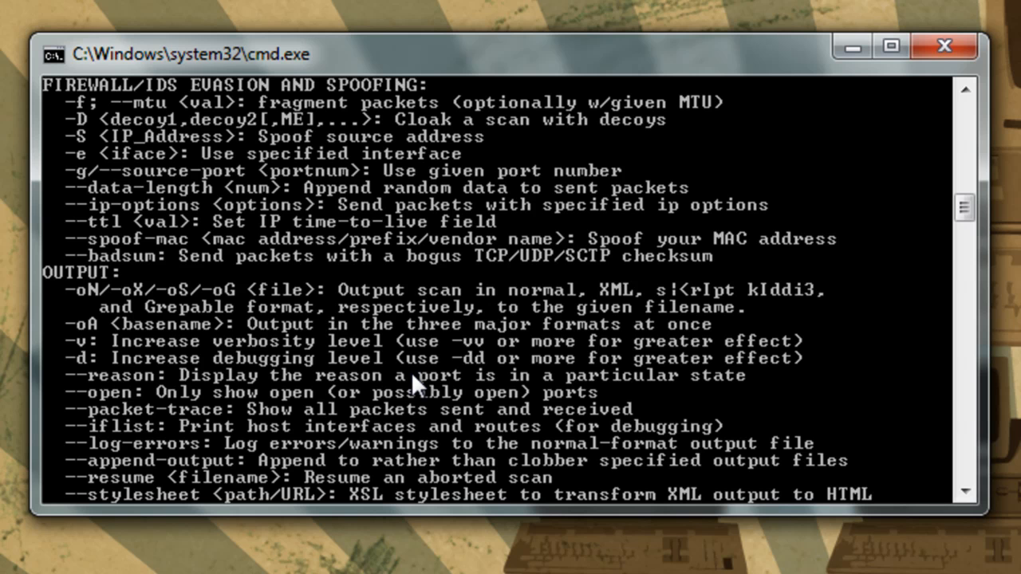
scroll("down", 3)
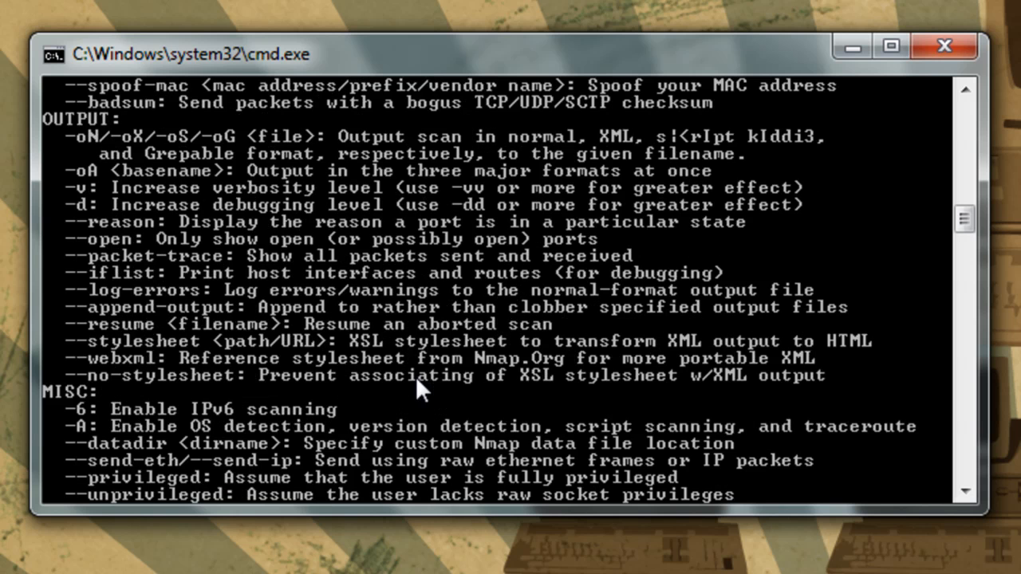
scroll("down", 3)
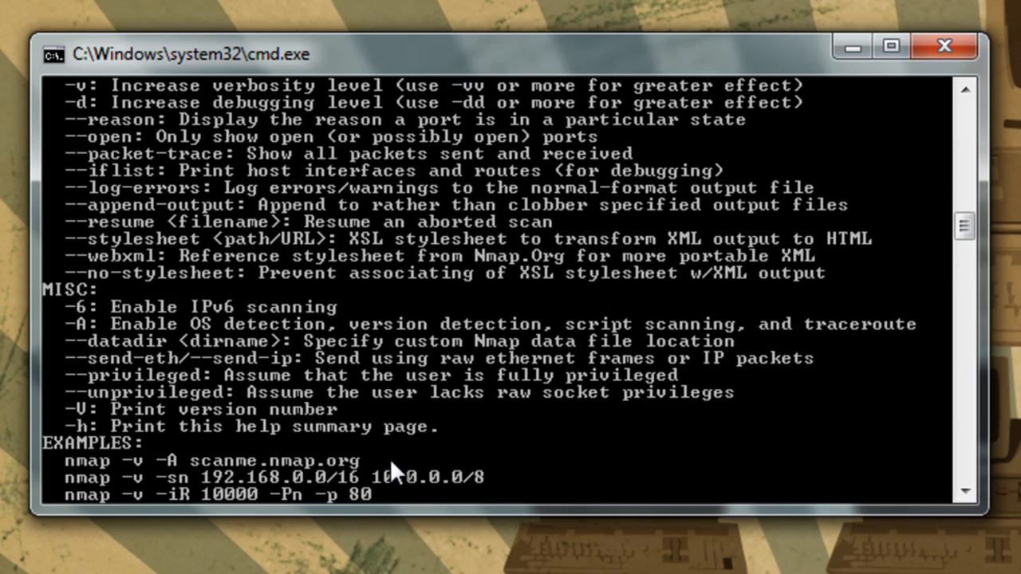
mouse_move(890, 294)
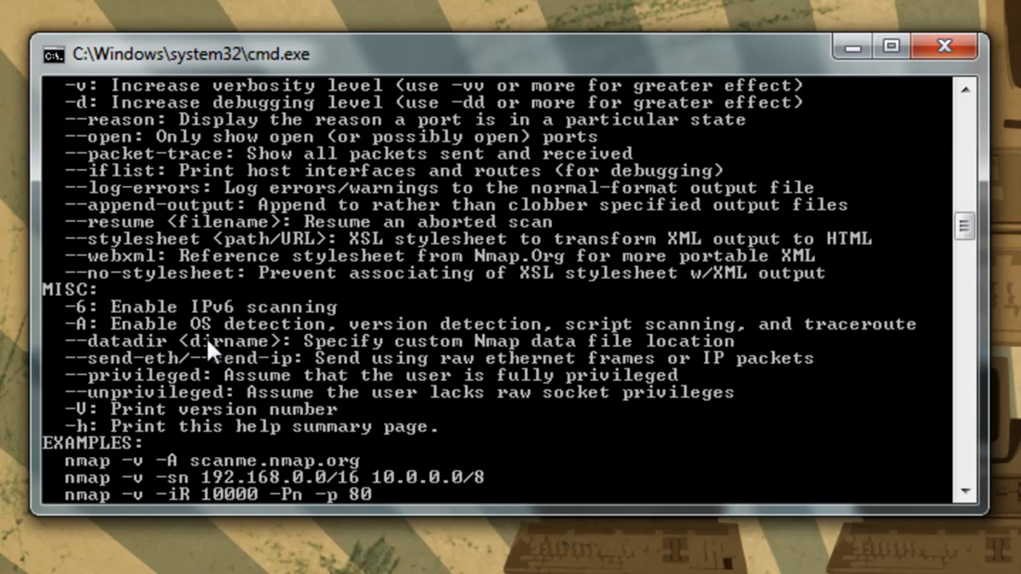
mouse_move(220, 354)
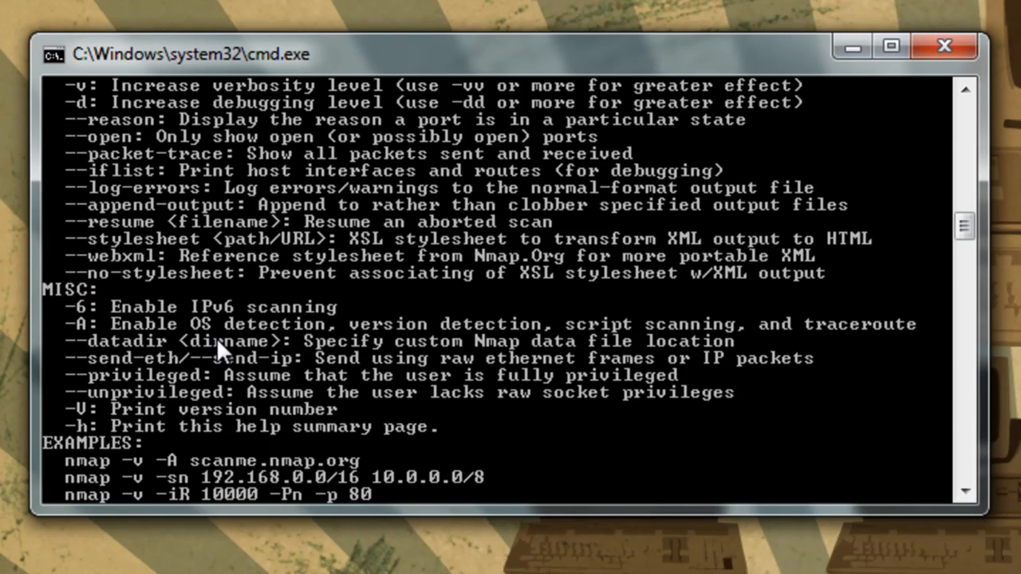
mouse_move(223, 359)
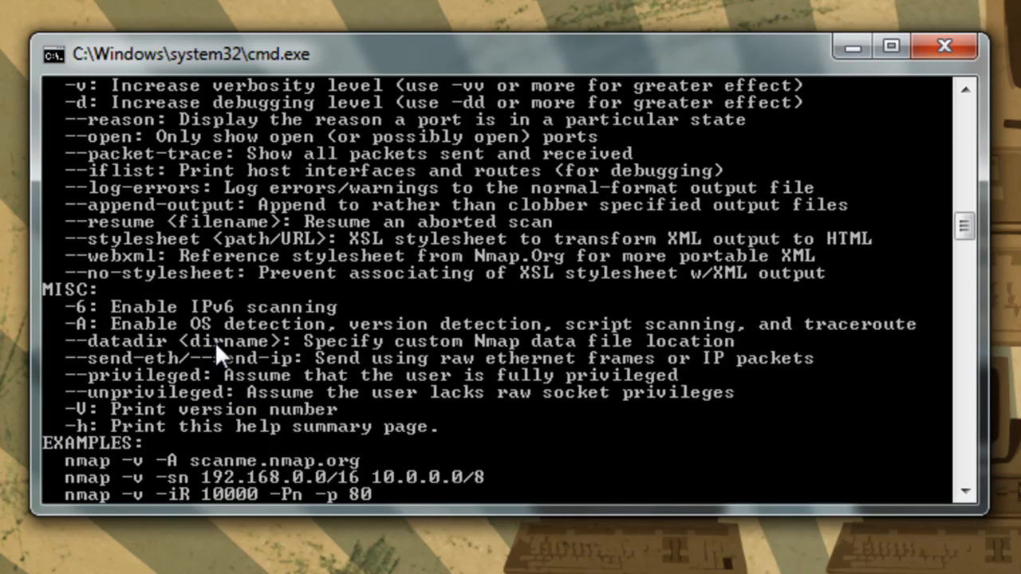
mouse_move(230, 364)
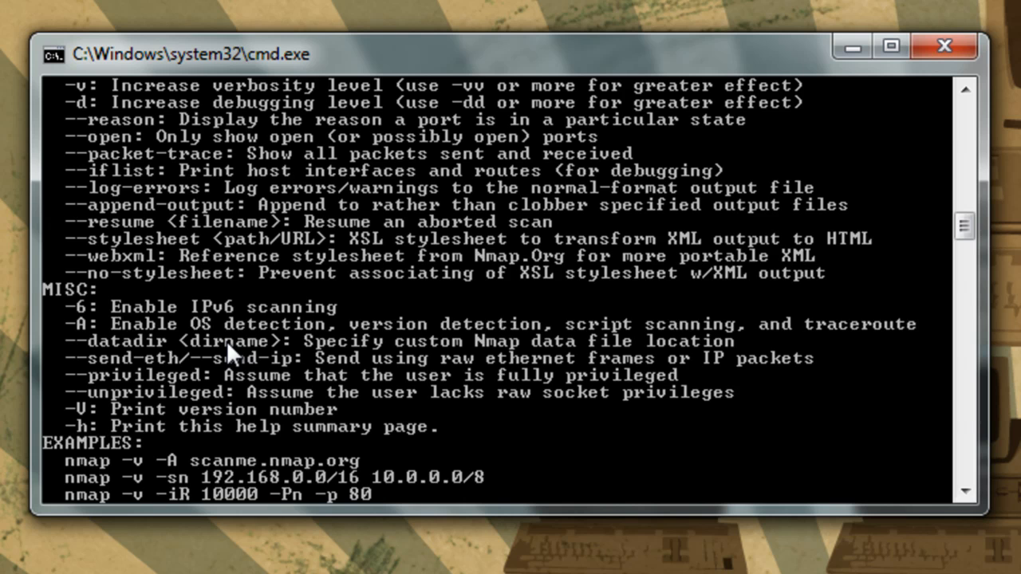
scroll("down", 3)
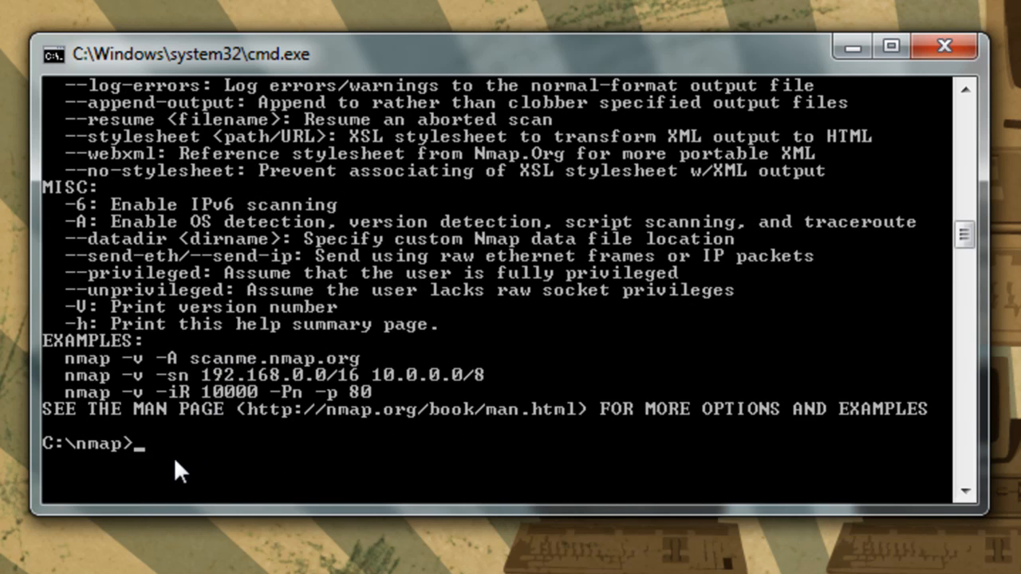
- Enter nmap -Pn -sV -f -O and paste the target IP 46.102.241.89, without running it
type("nmap")
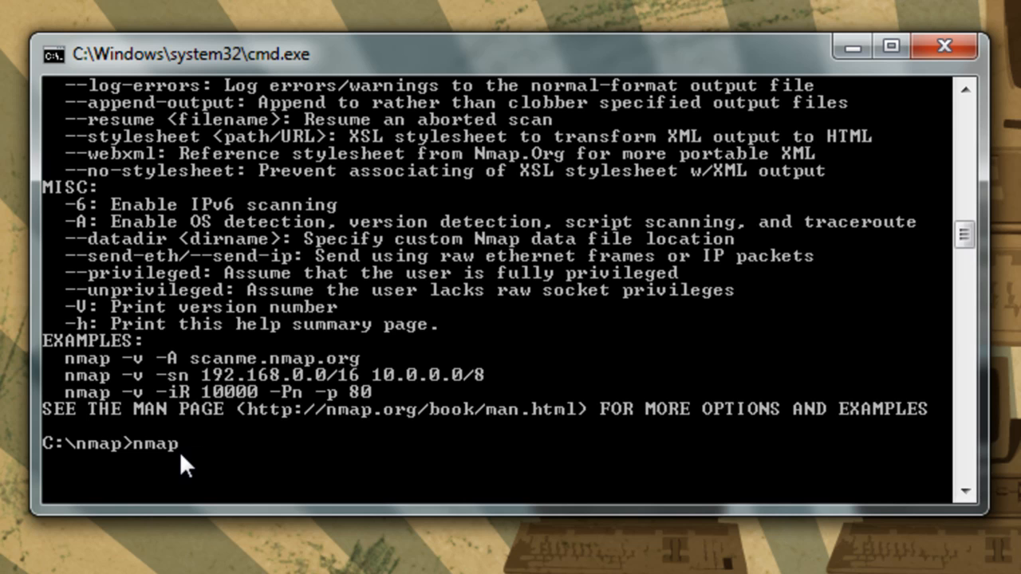
type("-Pn")
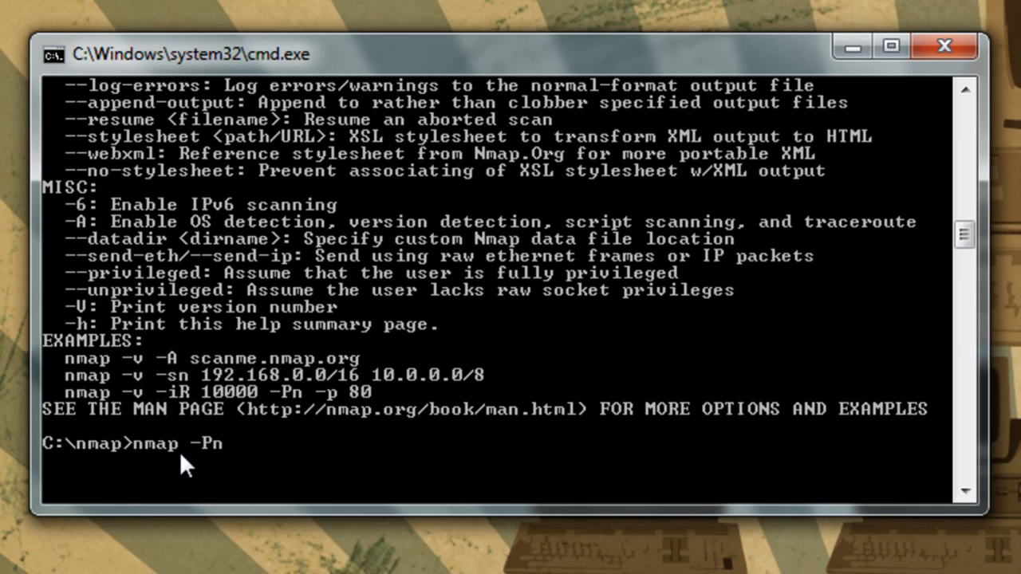
type("-sV")
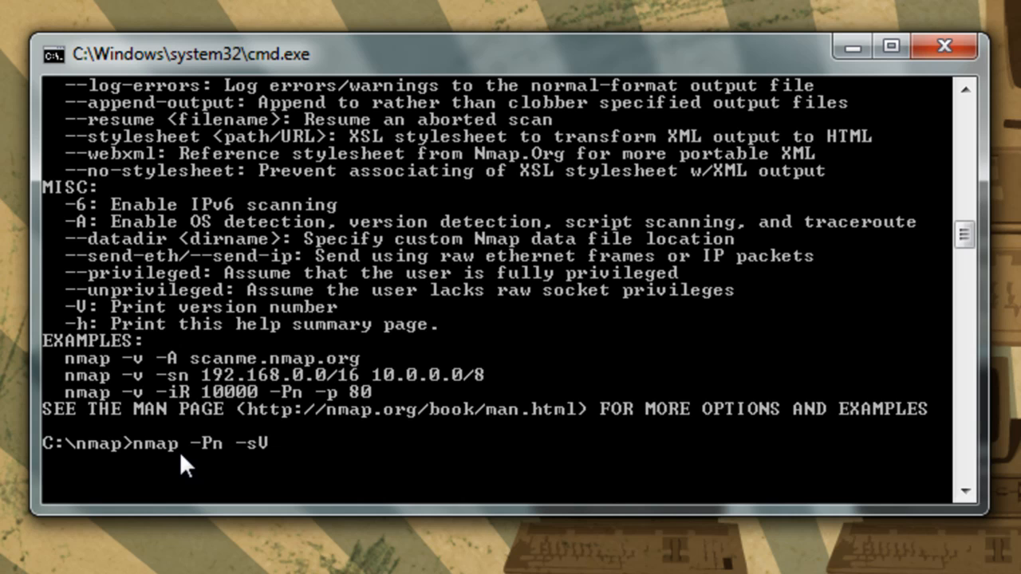
type("-f")
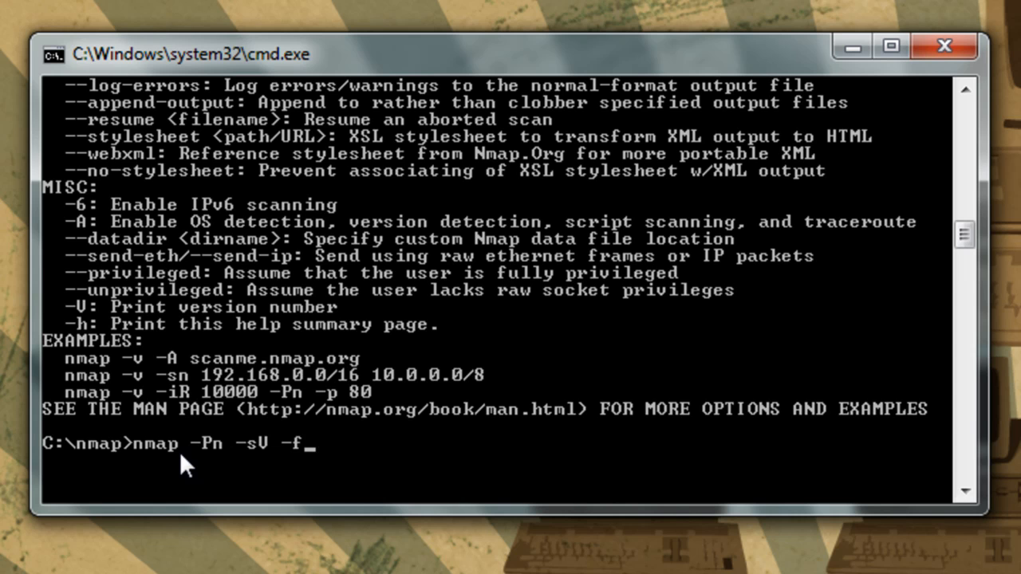
type("-o")
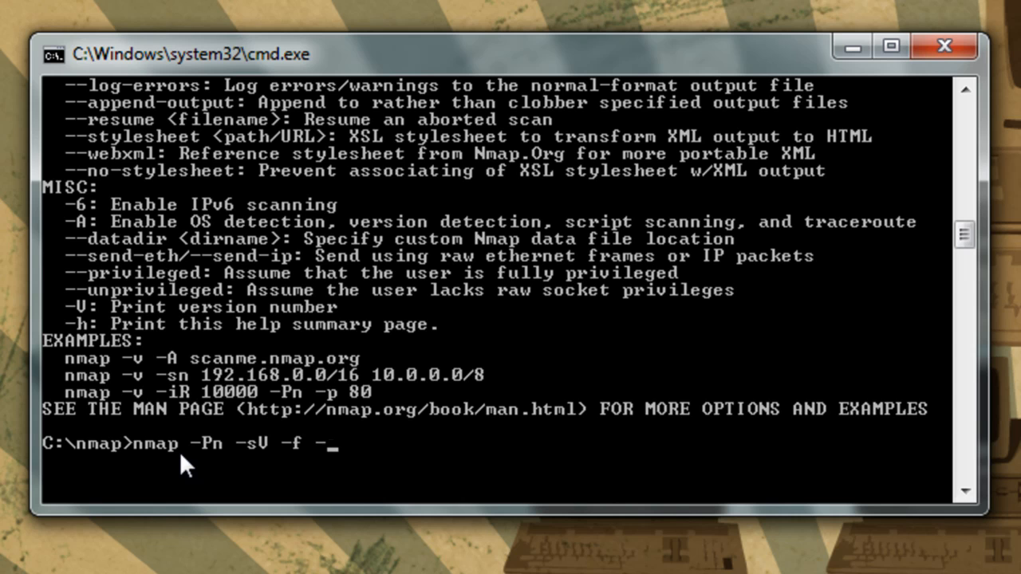
type("O")
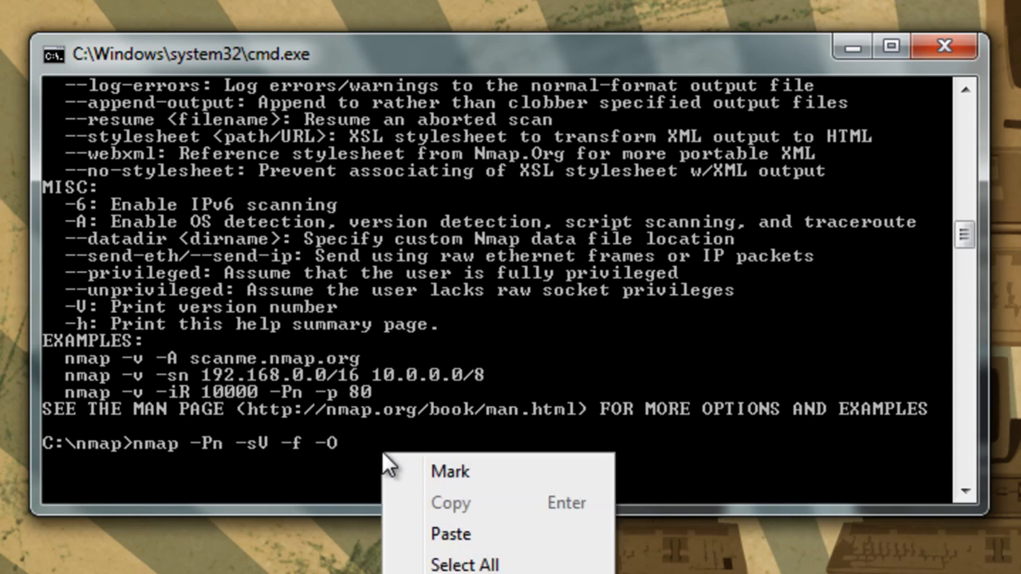
left_click(450, 533)
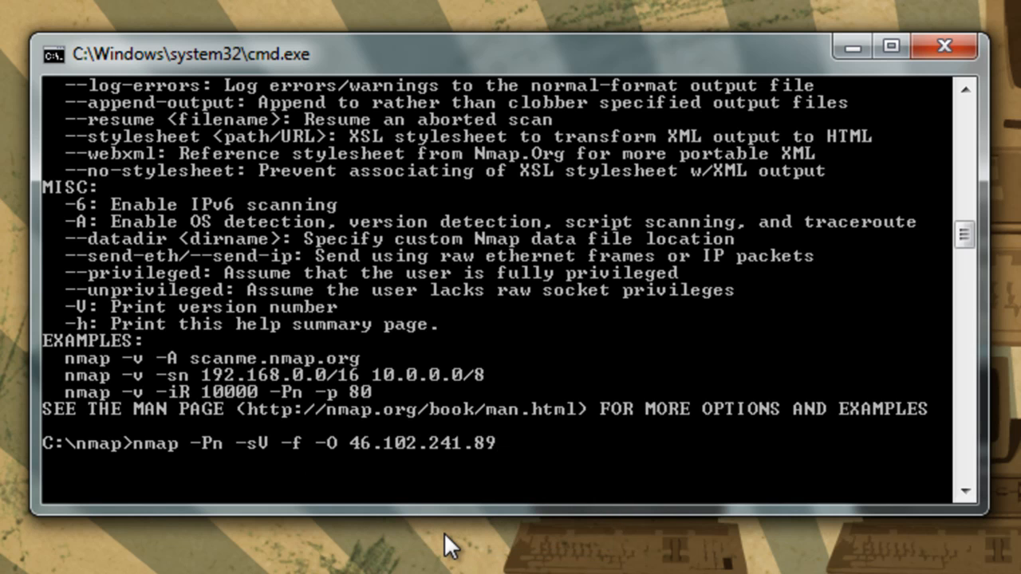